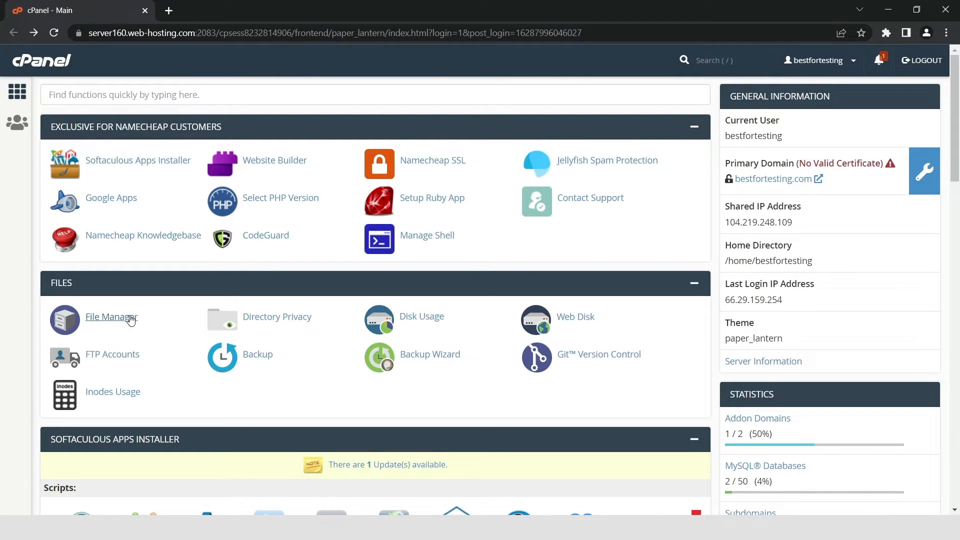
Launch File Manager from cPanel, listing the home directory folders.
click(111, 317)
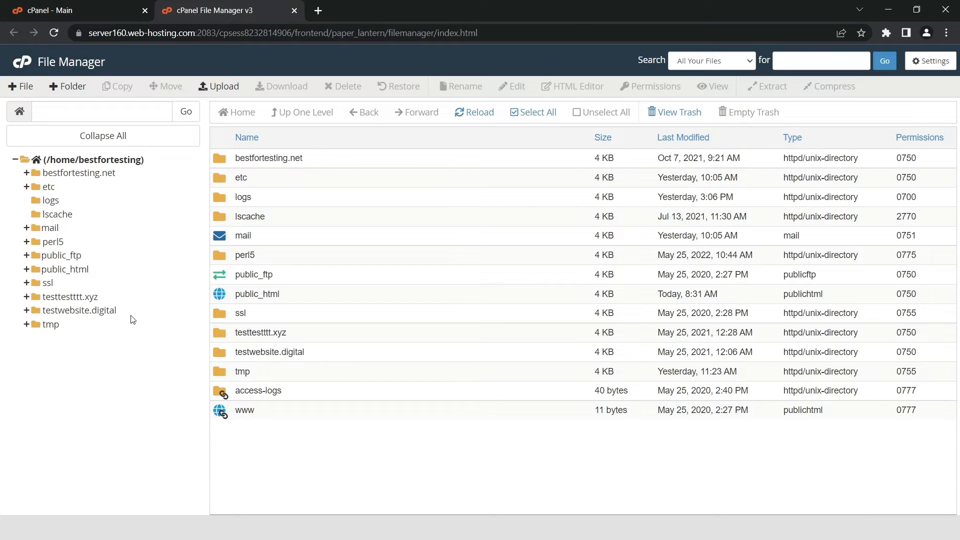
mouse_move(78, 273)
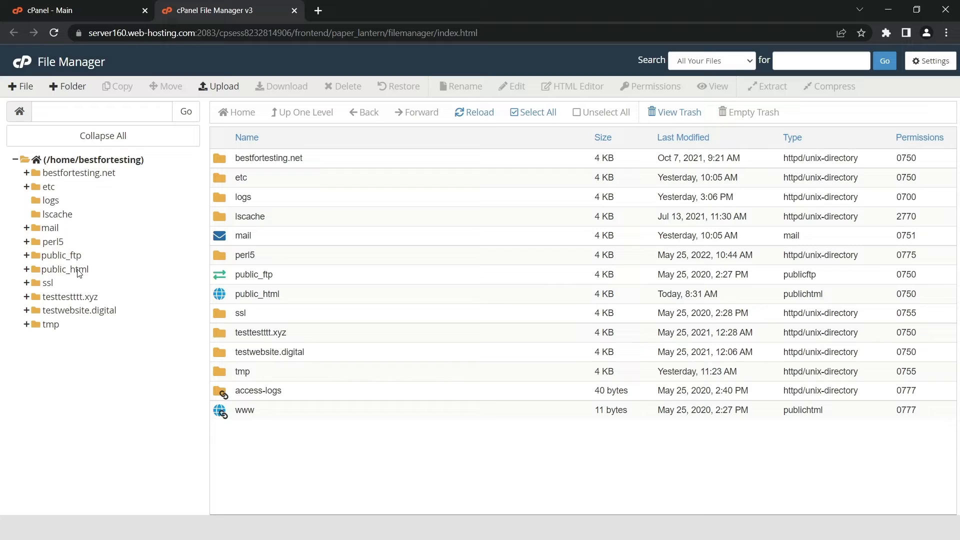
Navigate into public_html/wp-content/plugins showing akismet, elementor and litespeed-cache.
click(66, 269)
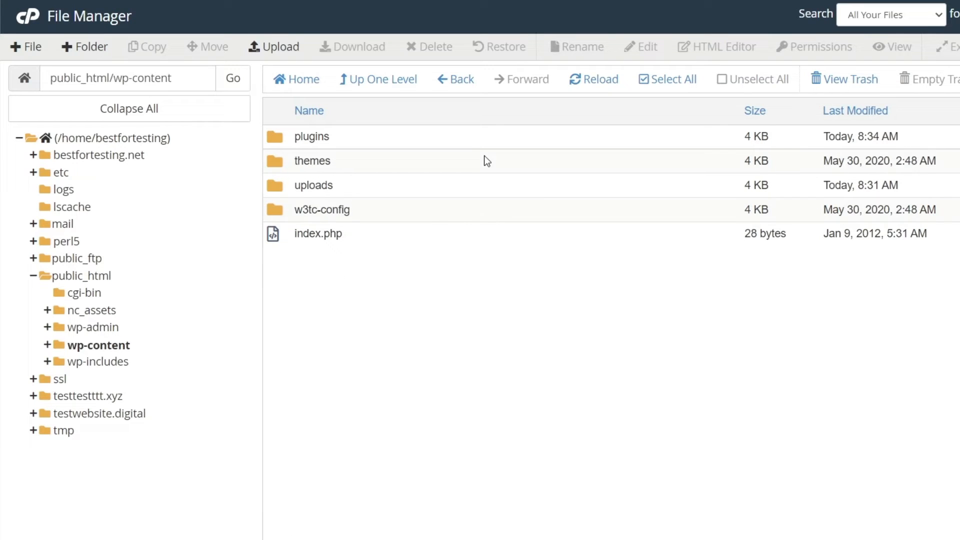
double_click(311, 136)
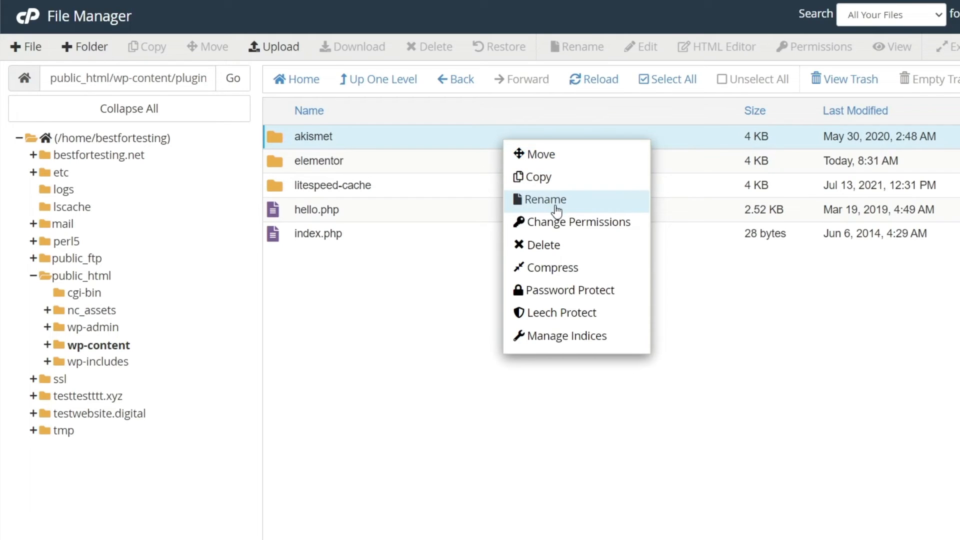
Rename the akismet folder to akismet_deactivated.
click(544, 199)
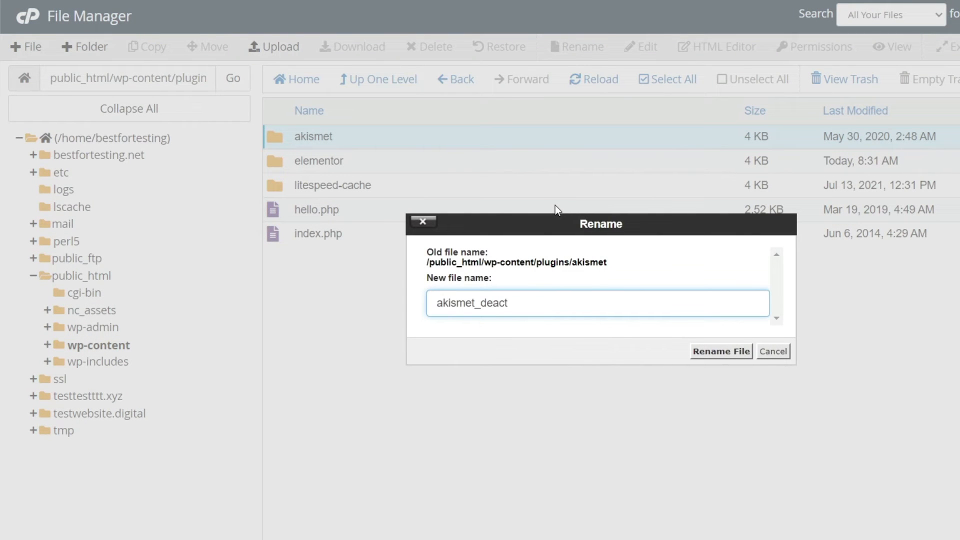
click(720, 351)
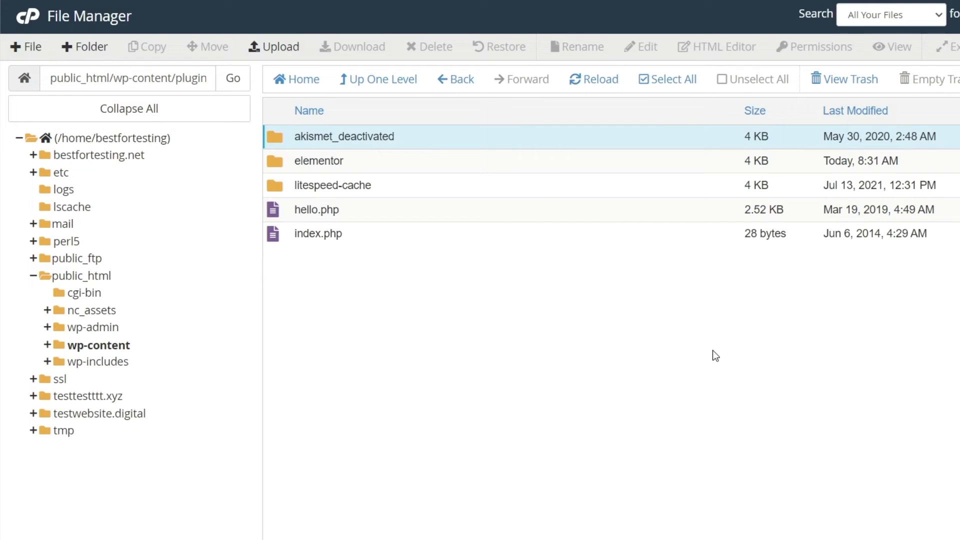
Delete the elementor folder, confirming its move to the trash.
right_click(318, 160)
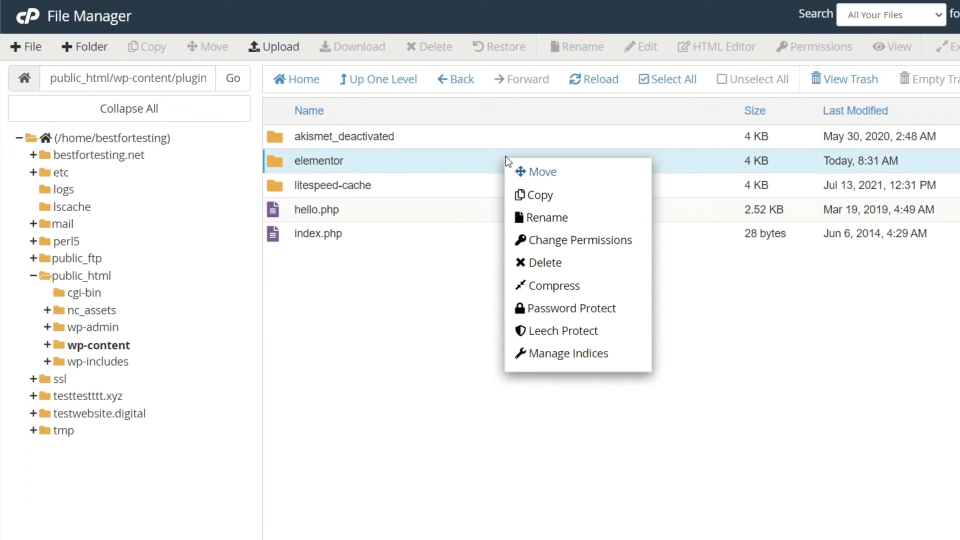
click(543, 261)
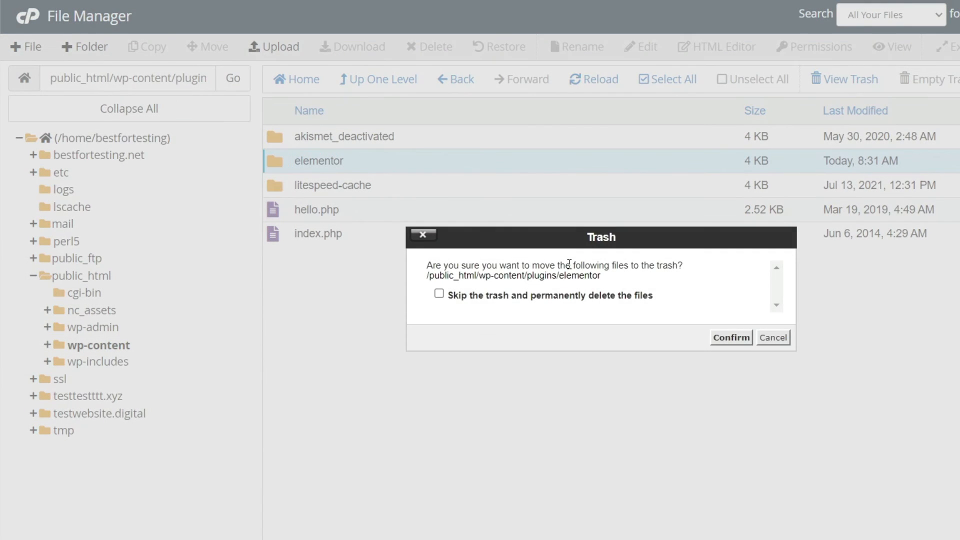
click(729, 337)
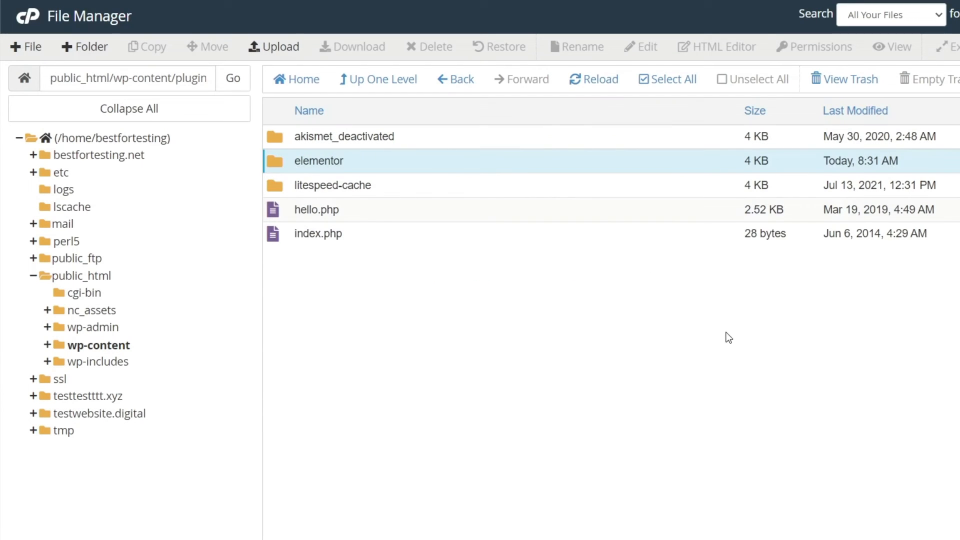